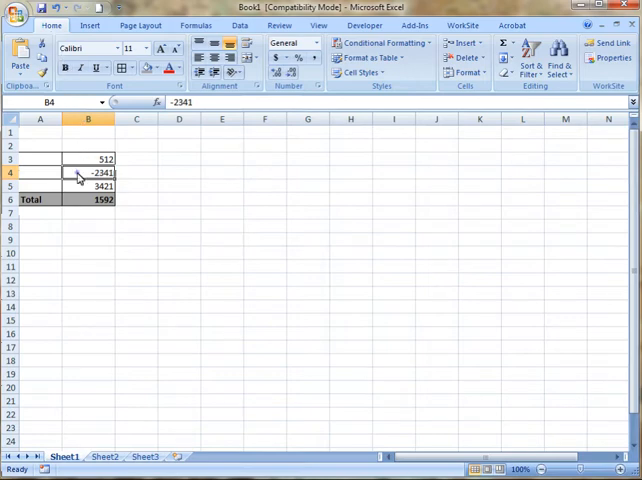
- Open Format Cells for cell B4 from its right-click menu
right_click(88, 172)
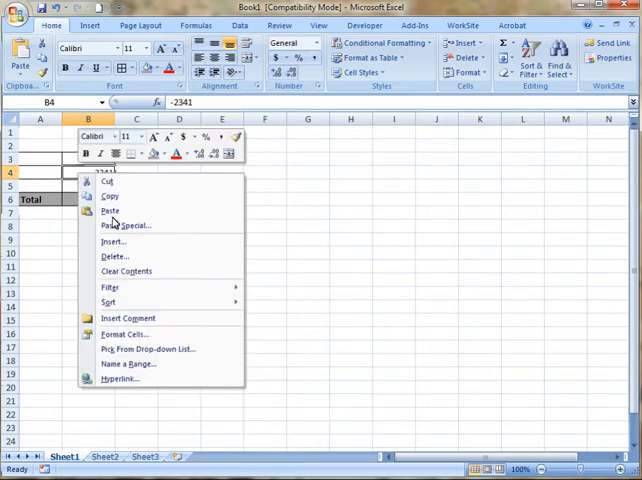
mouse_move(124, 334)
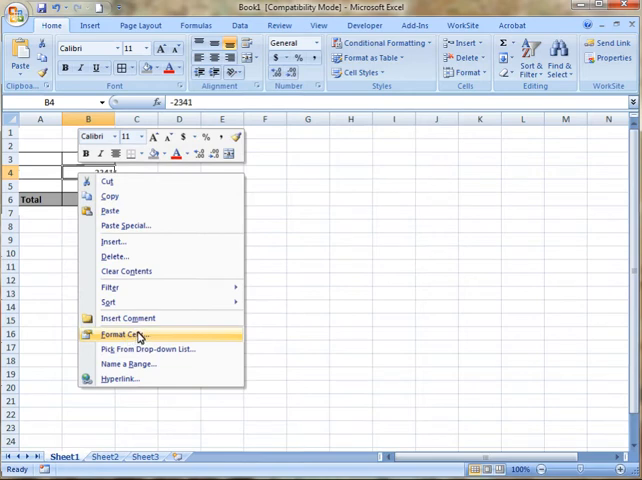
click(125, 334)
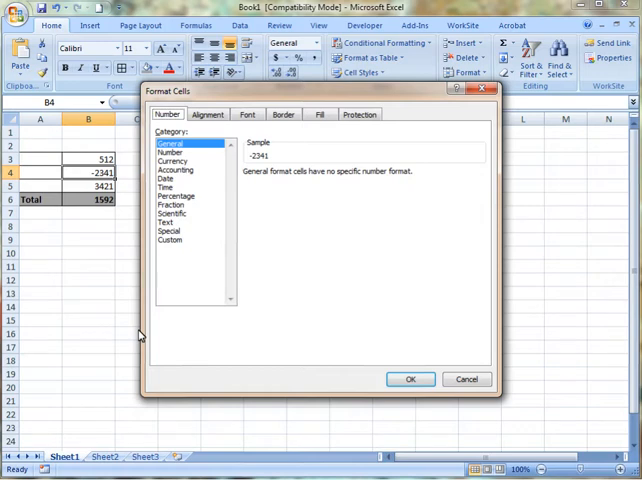
- Apply Number format with red parenthesised negatives to B4, showing (2341.00)
click(171, 152)
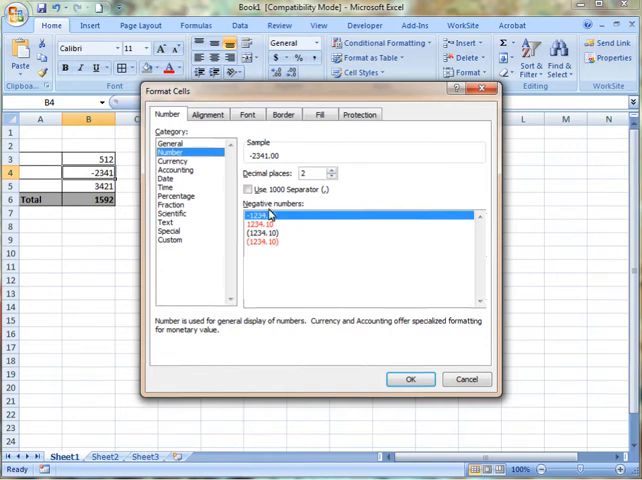
click(260, 224)
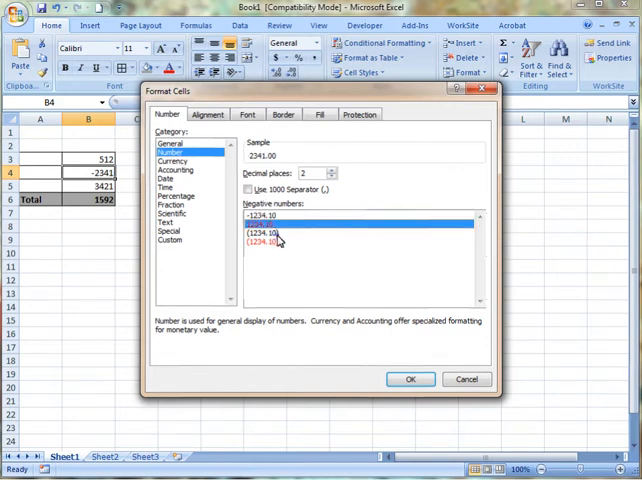
click(265, 242)
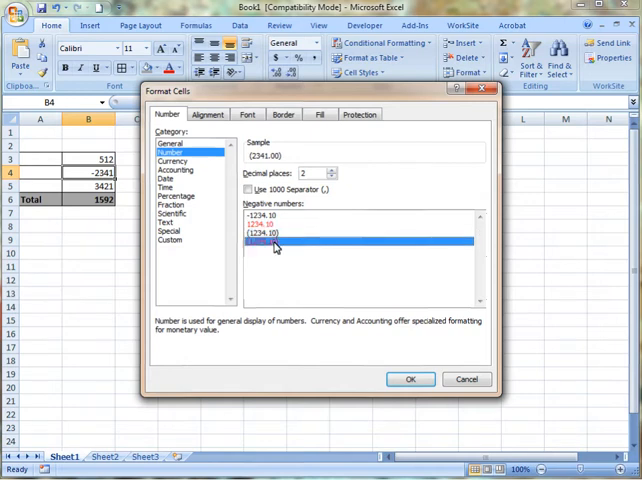
mouse_move(394, 334)
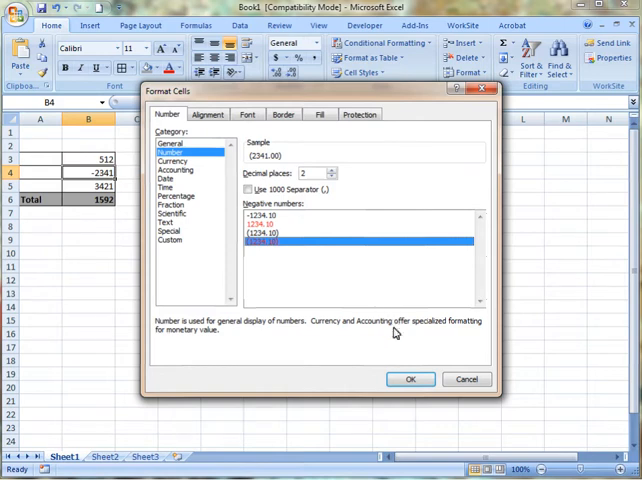
click(410, 379)
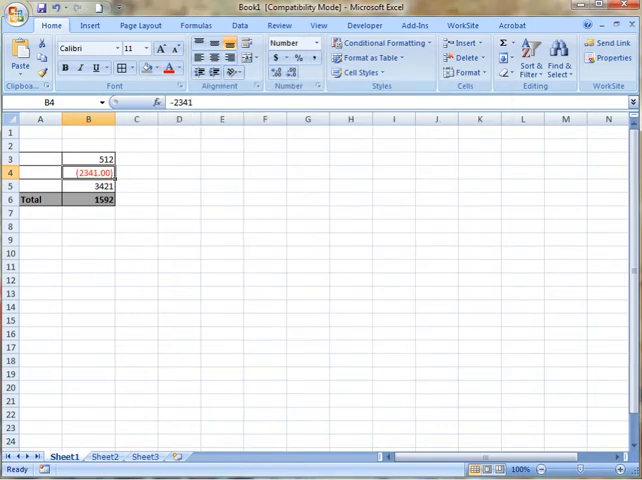